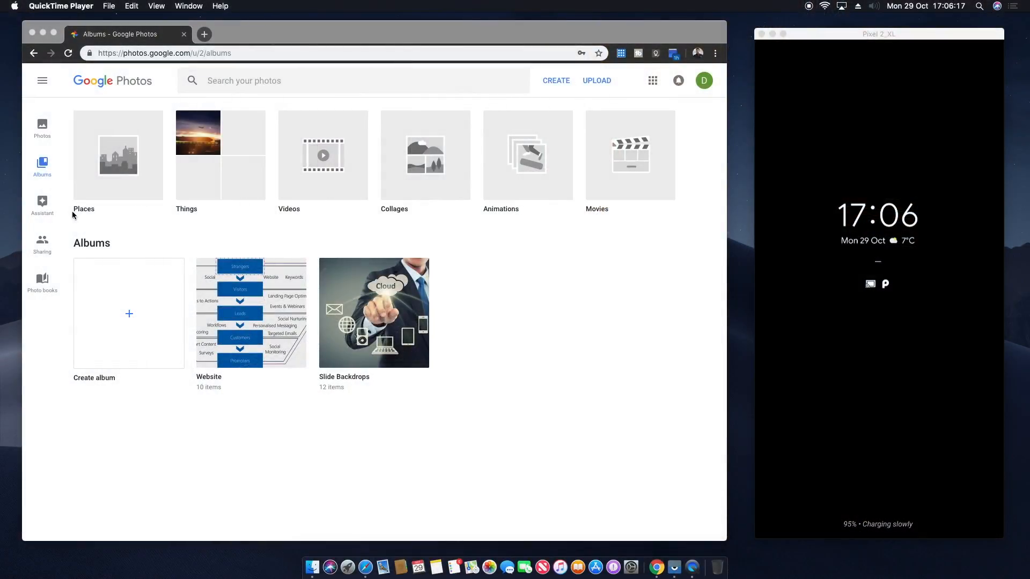
mouse_move(195, 186)
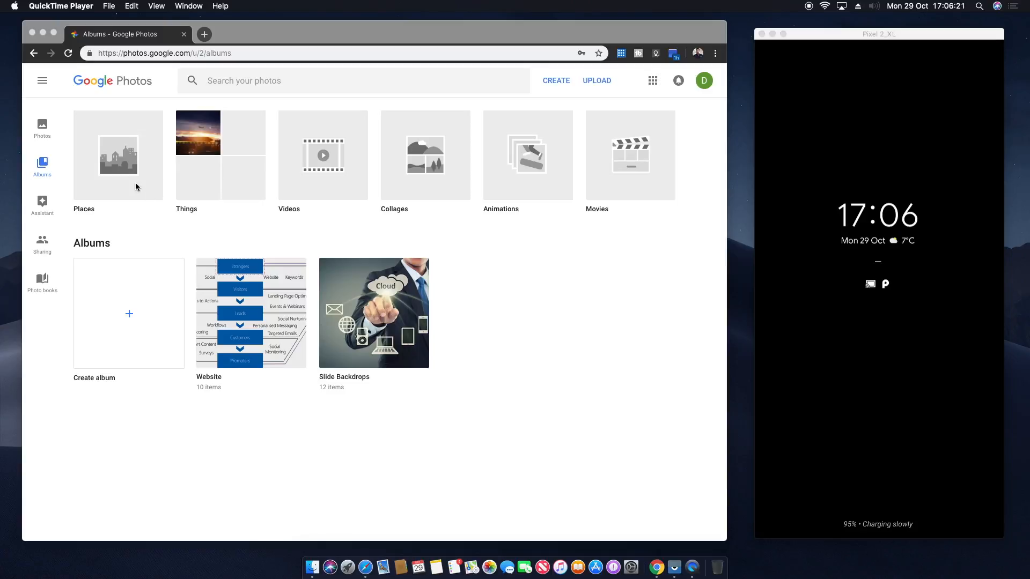
mouse_move(309, 211)
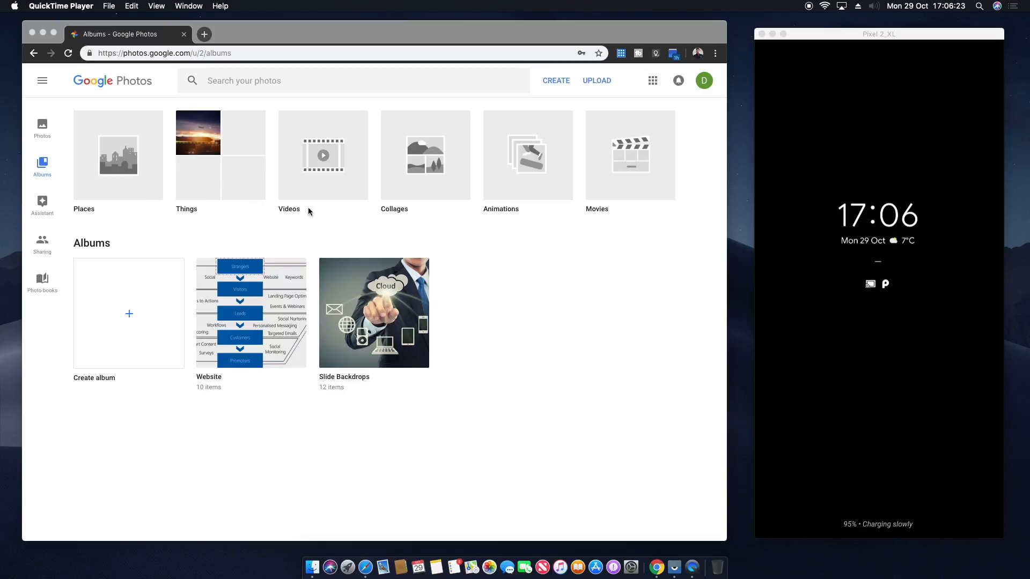
mouse_move(348, 381)
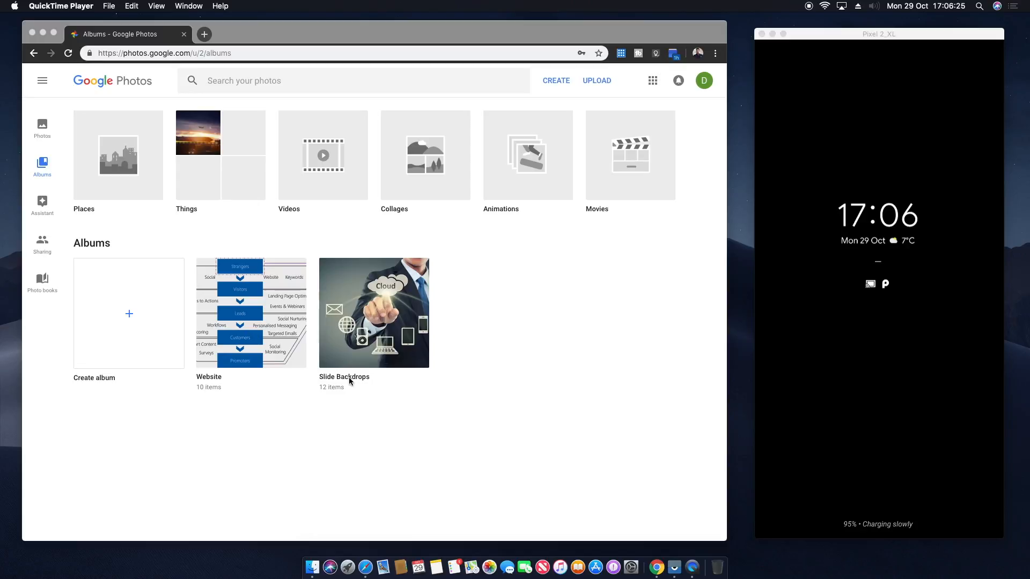
mouse_move(438, 446)
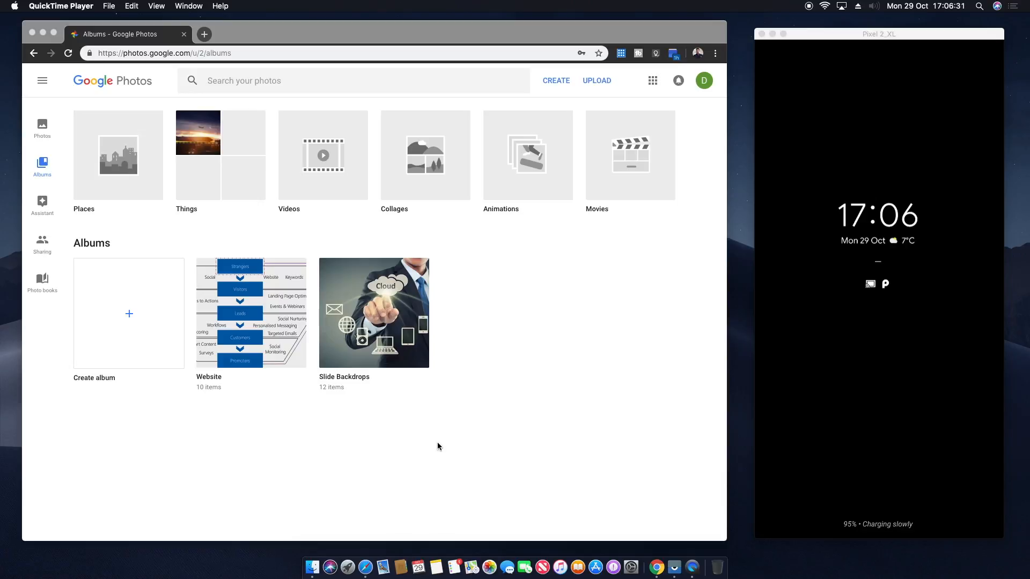
Browse the Google Photos settings list, then bring up TunnelBear VPN in the Play Store.
click(41, 80)
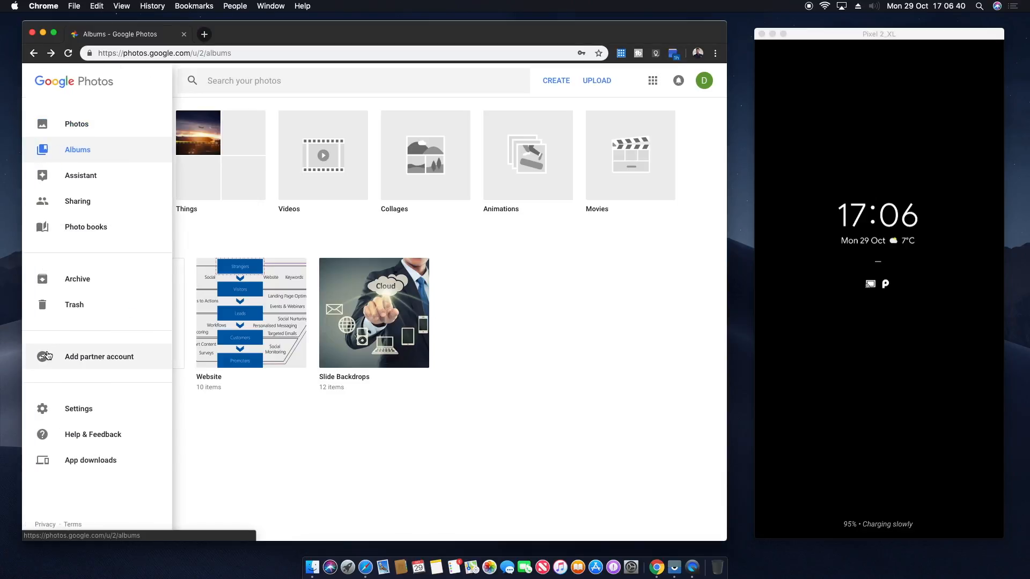
click(78, 408)
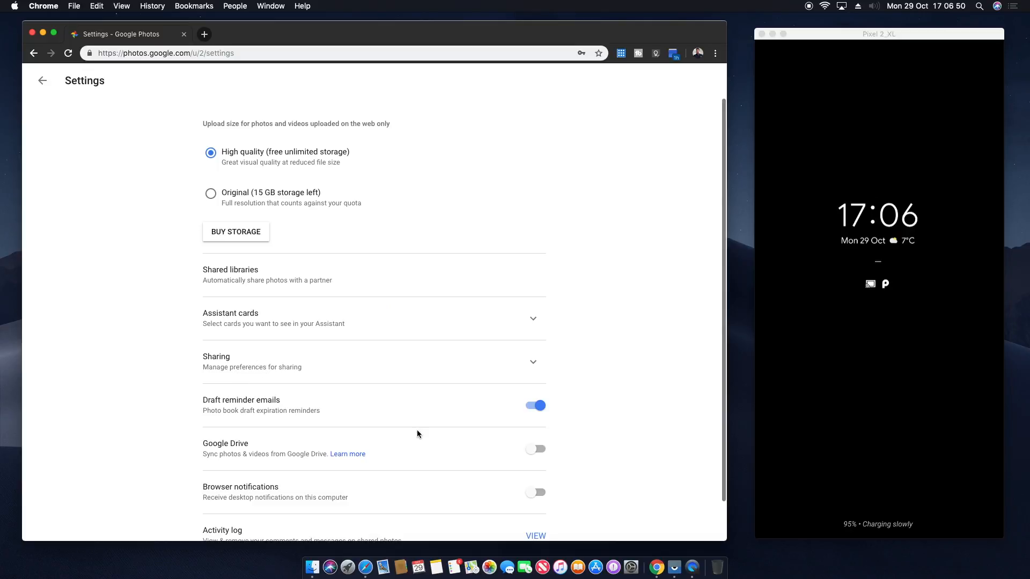
click(42, 80)
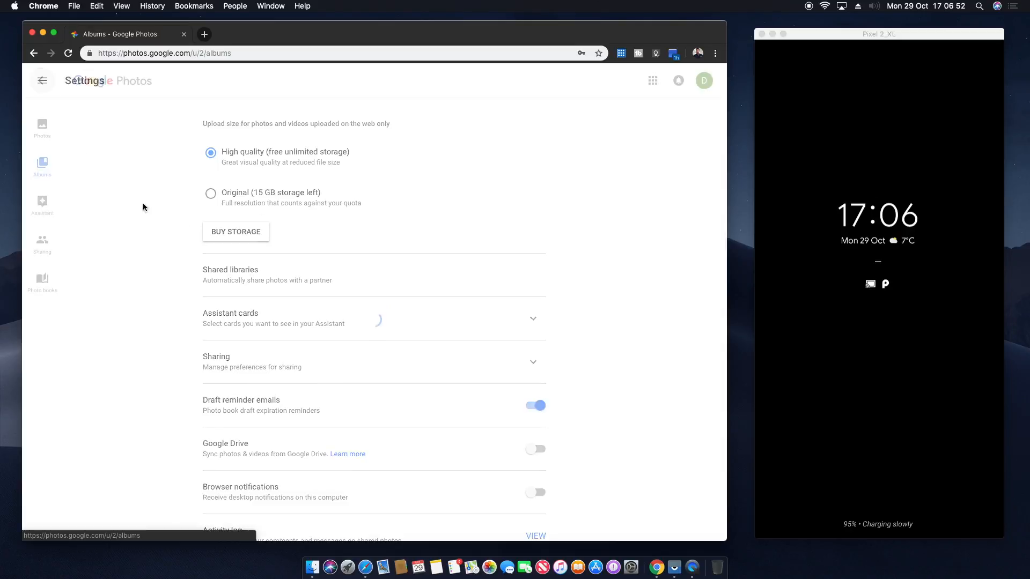
click(42, 80)
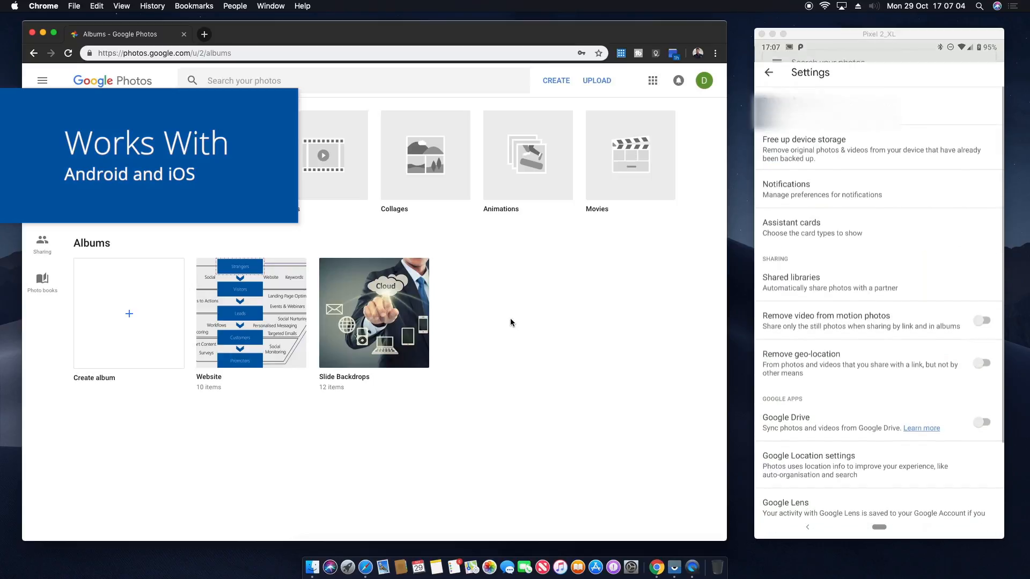
scroll(down, 3)
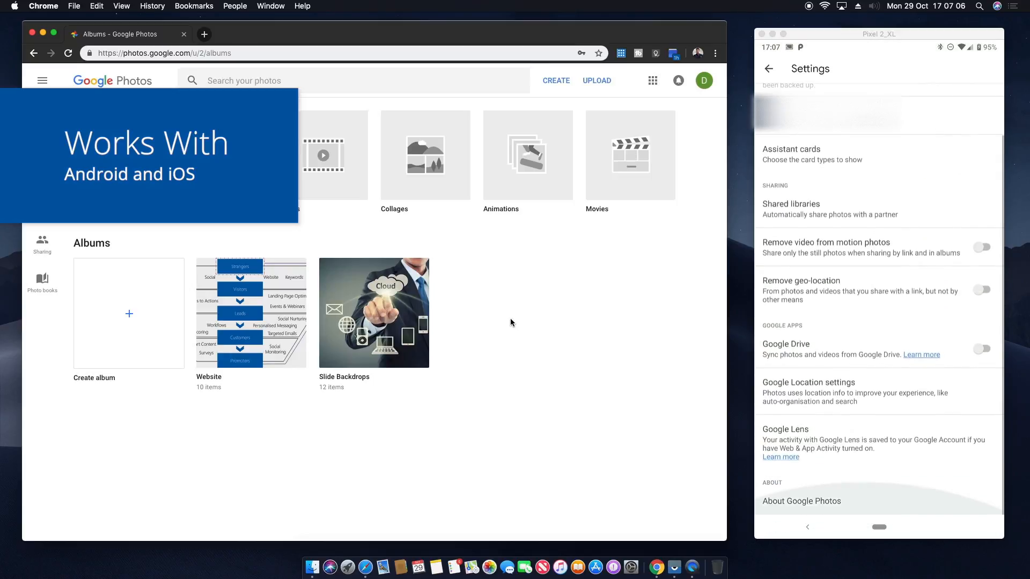
scroll(up, 3)
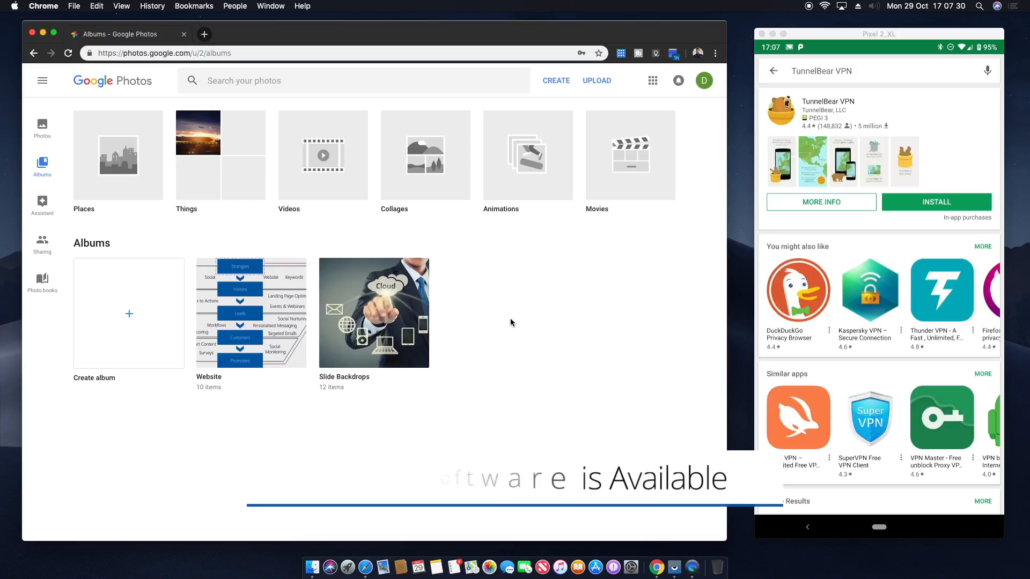
Install TunnelBear VPN, launch it and log in with the existing account.
click(936, 202)
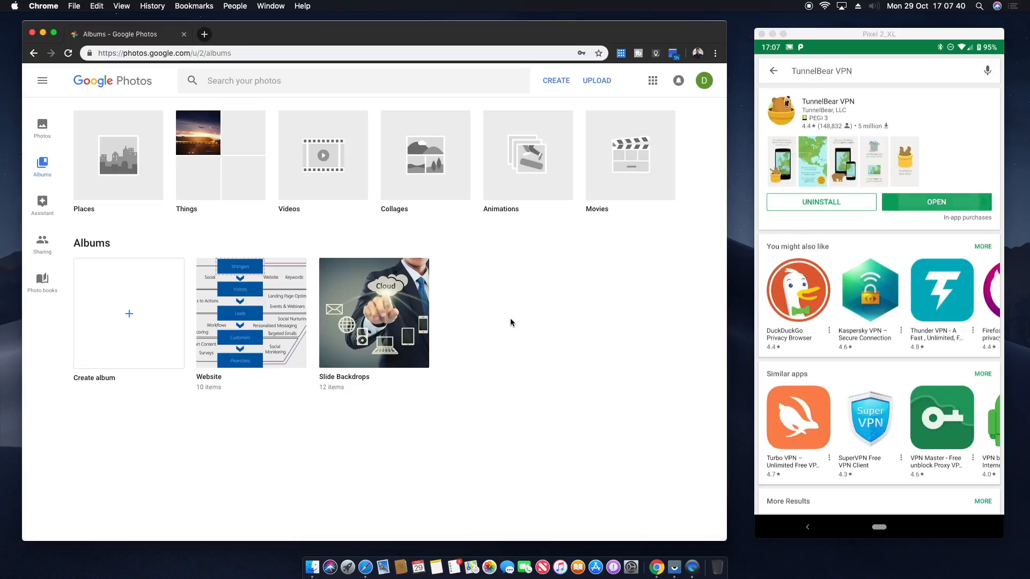
click(935, 201)
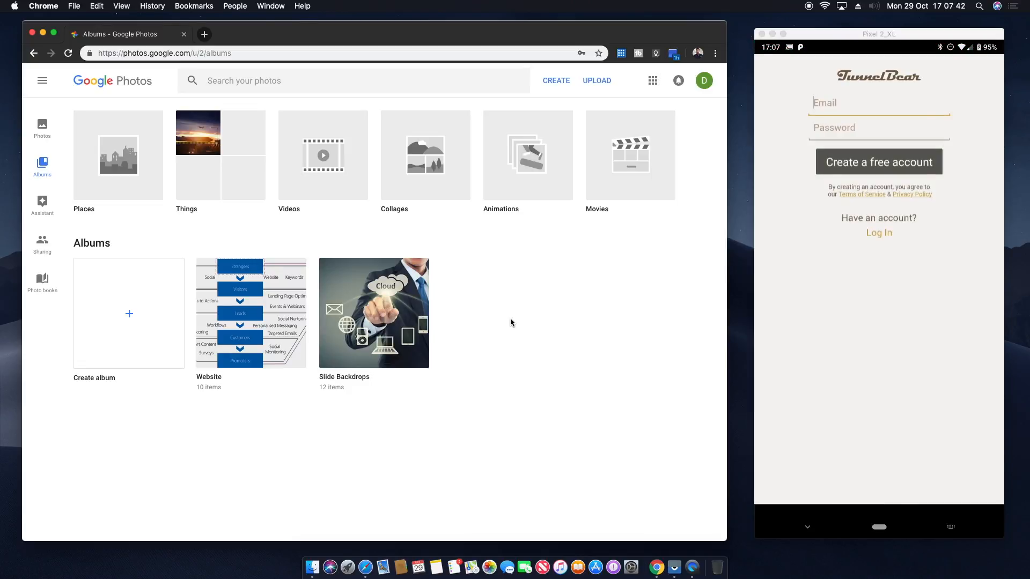
click(878, 103)
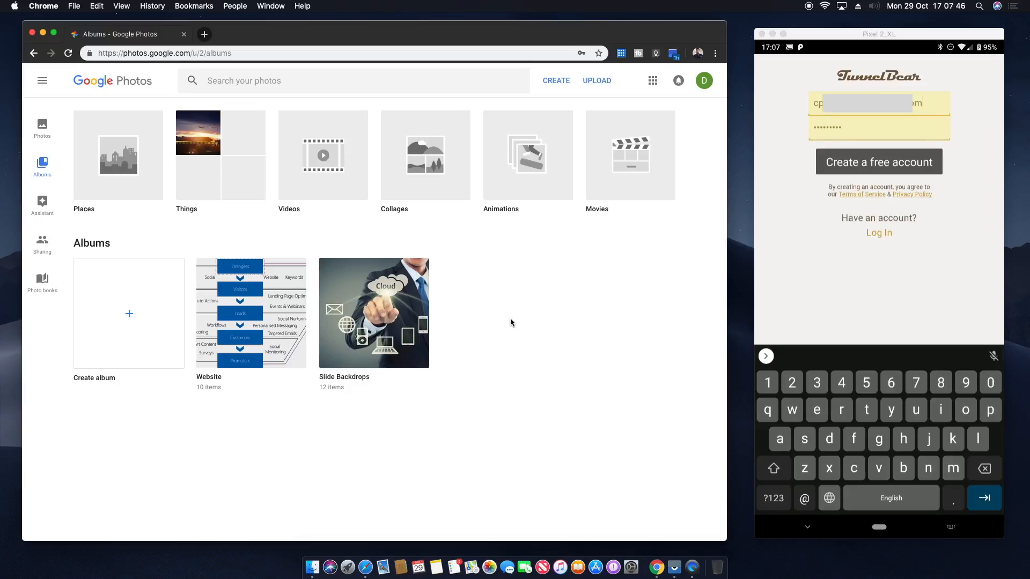
click(877, 232)
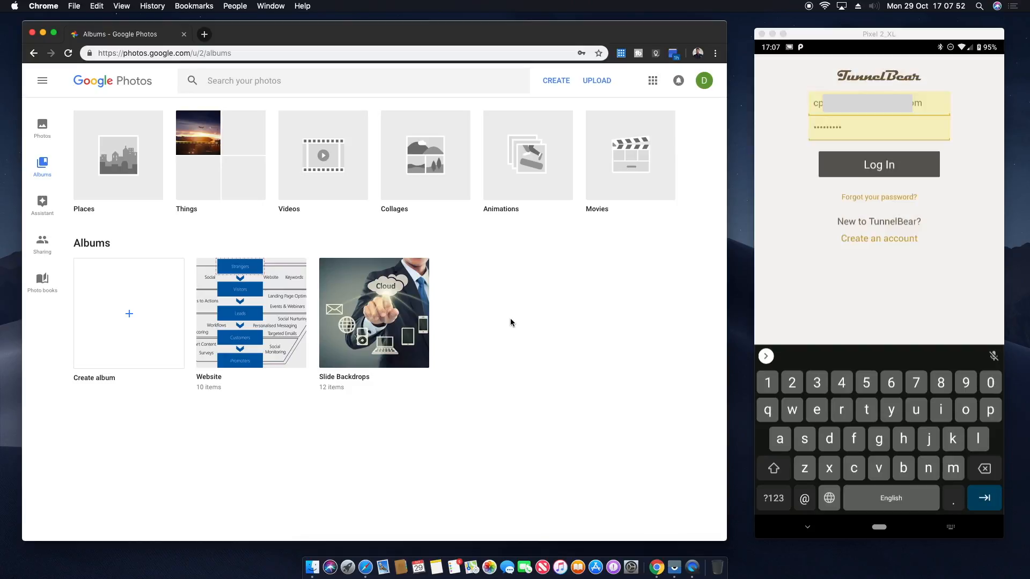
click(878, 164)
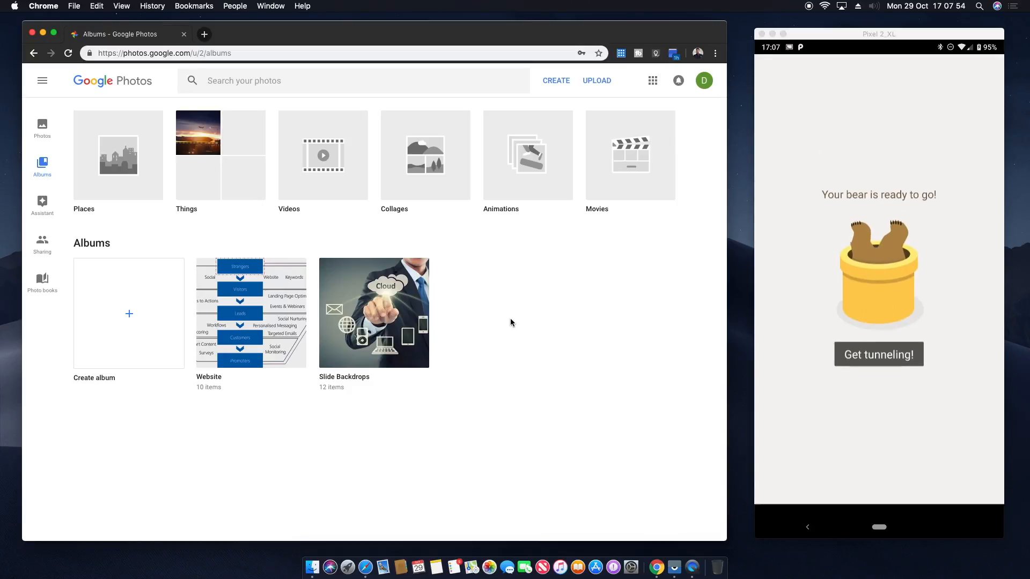
Connect TunnelBear VPN through the United States, dismissing the tips and accepting the request.
click(878, 353)
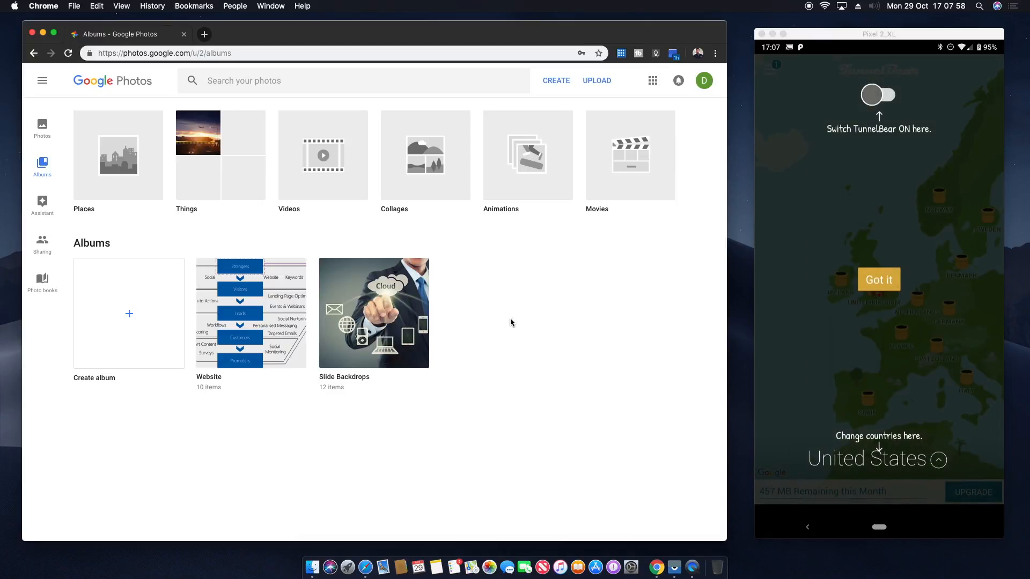
click(878, 279)
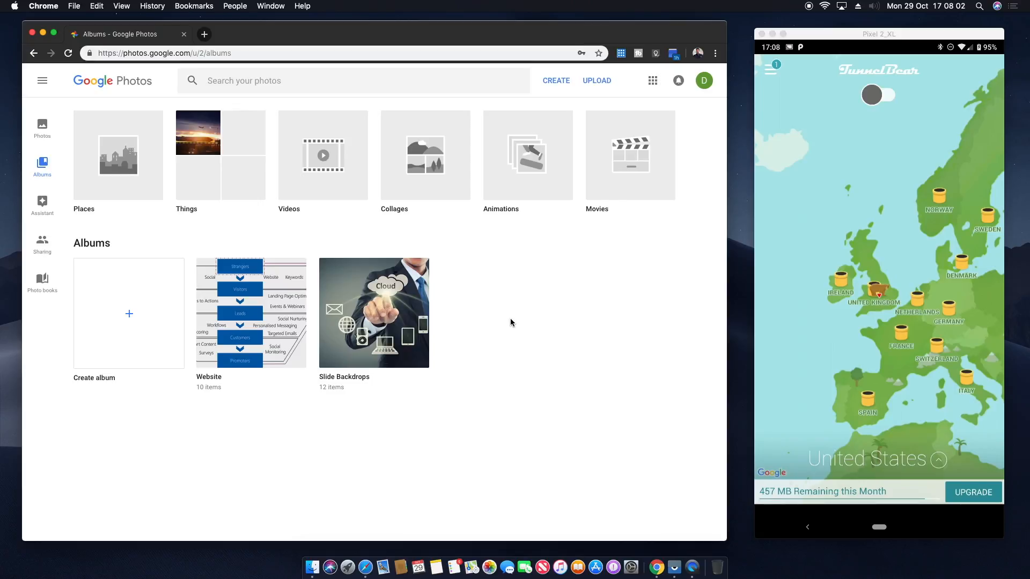
click(871, 94)
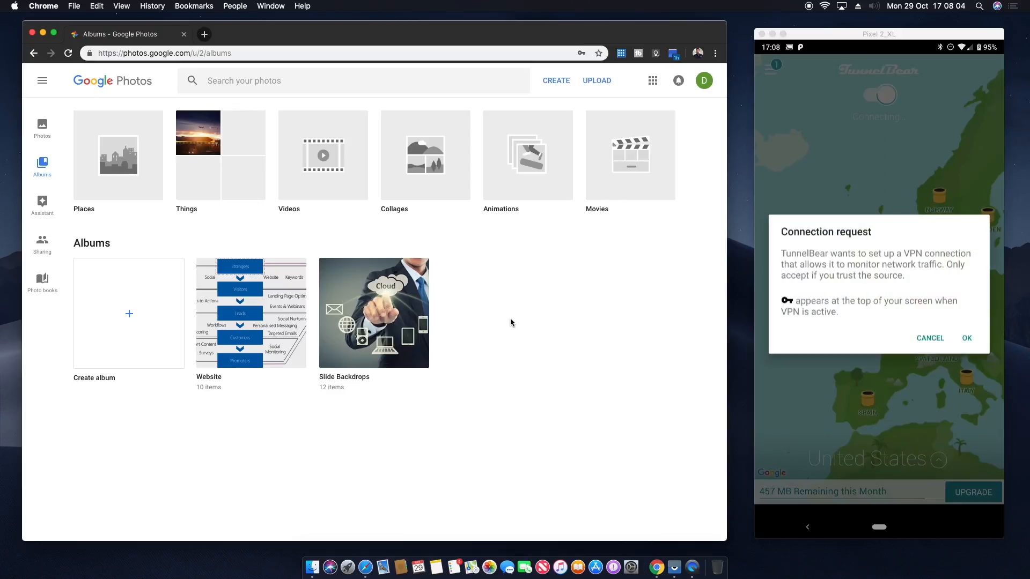
click(966, 337)
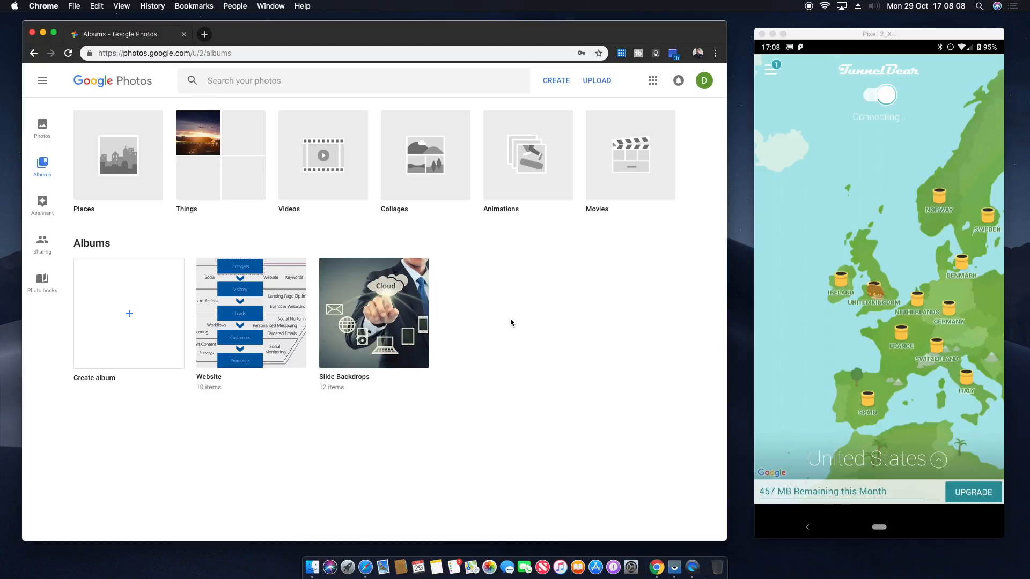
click(878, 94)
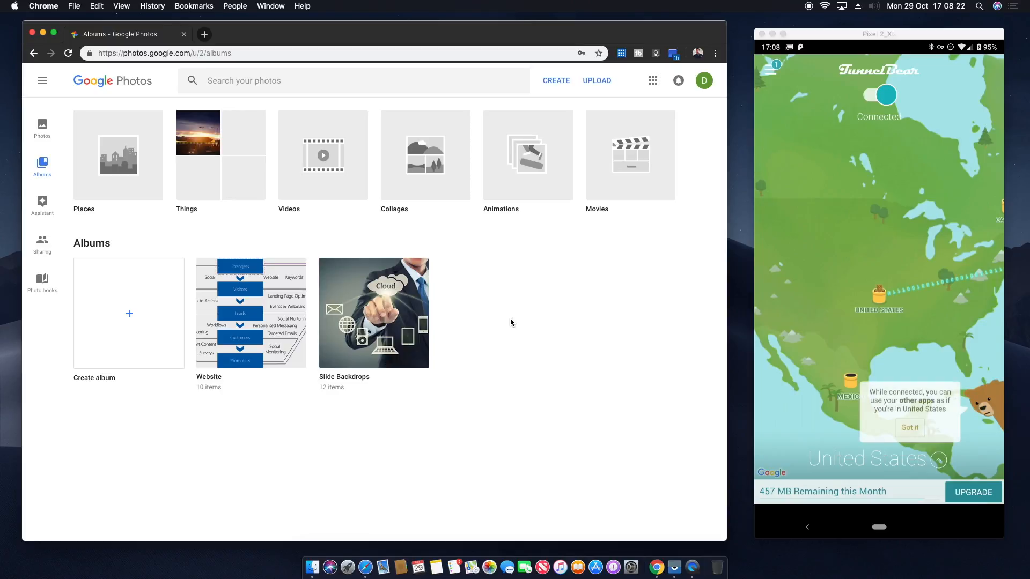
click(910, 428)
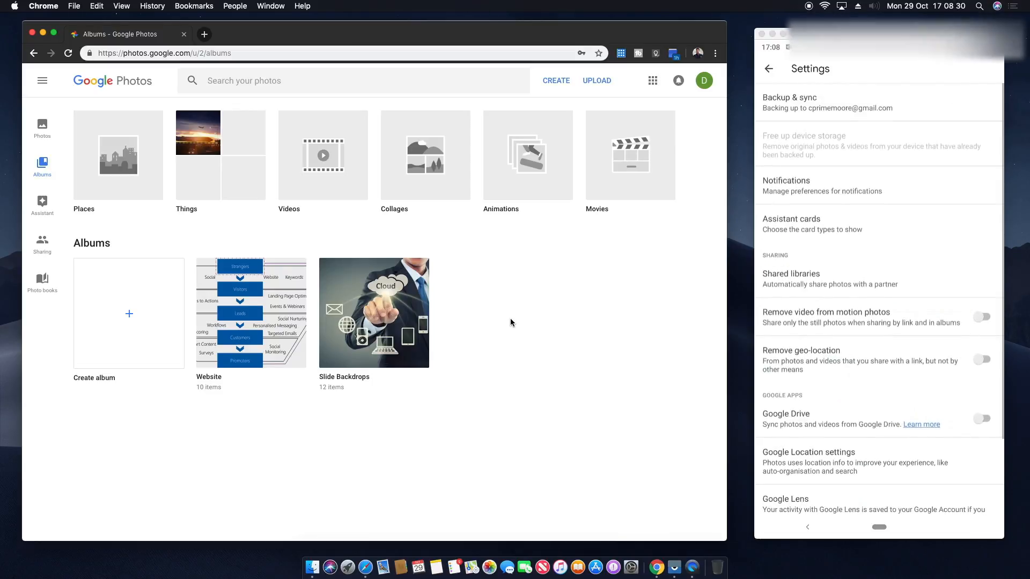
Turn on Face grouping under Group similar faces, acknowledge the notice, and return to Albums.
scroll(down, 3)
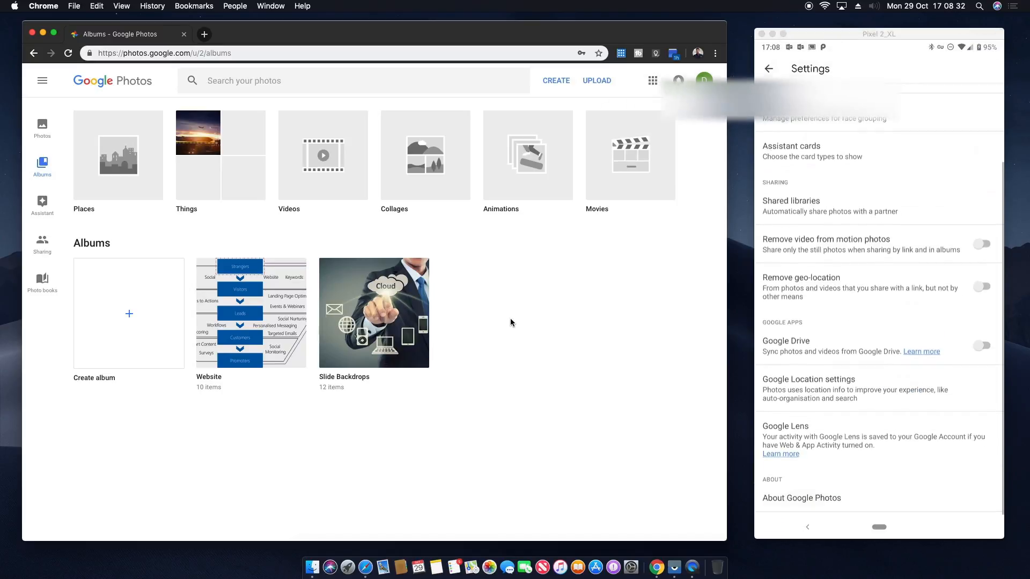
scroll(up, 3)
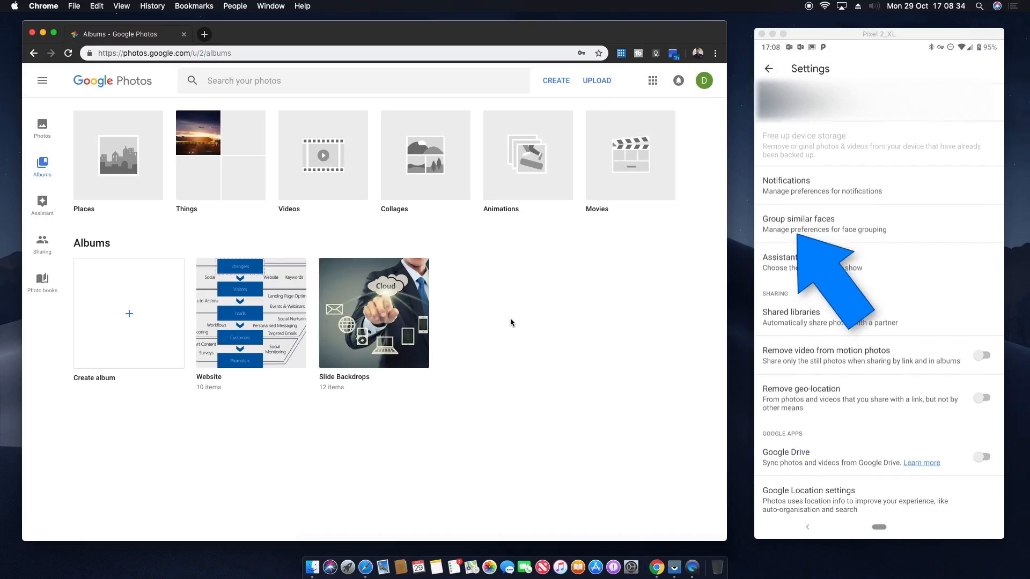
click(824, 223)
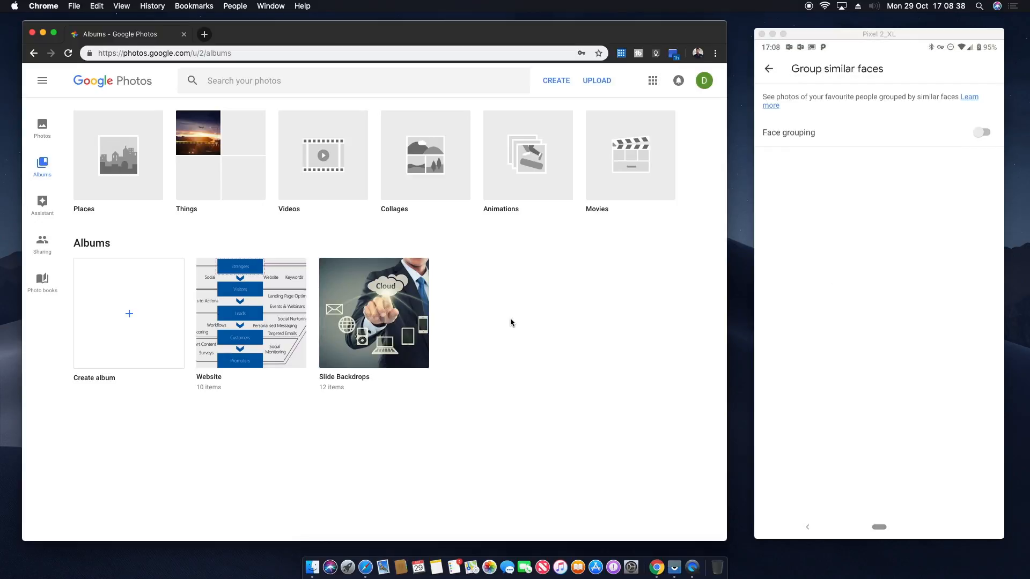
click(982, 132)
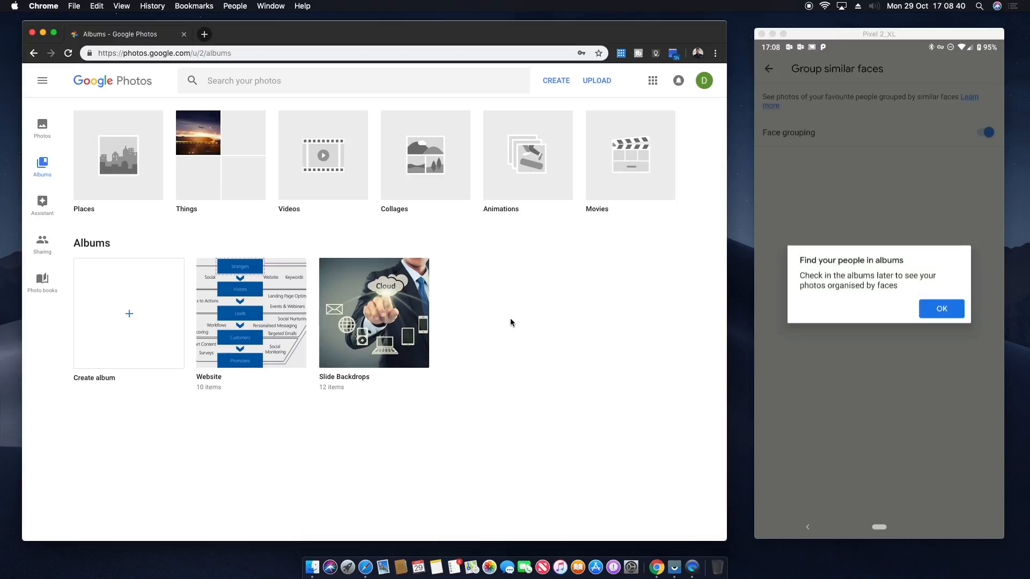
click(940, 309)
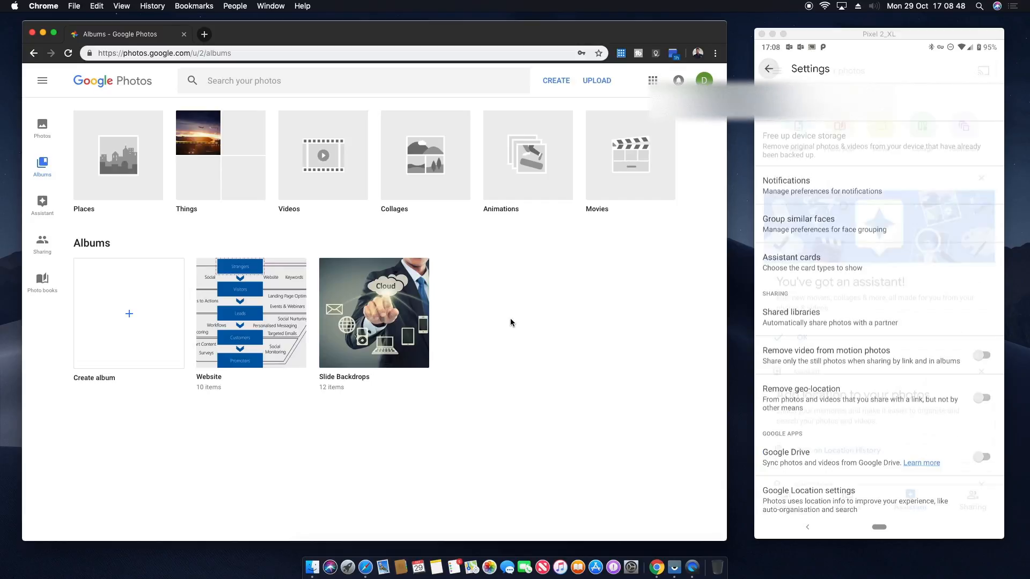
click(769, 68)
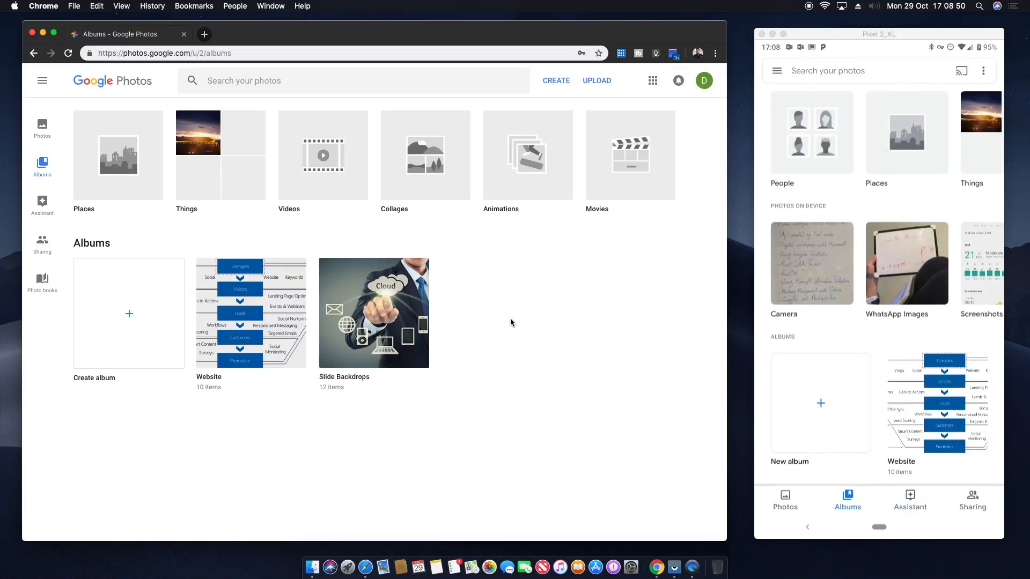
Reload the web Albums page so the People category appears.
click(811, 134)
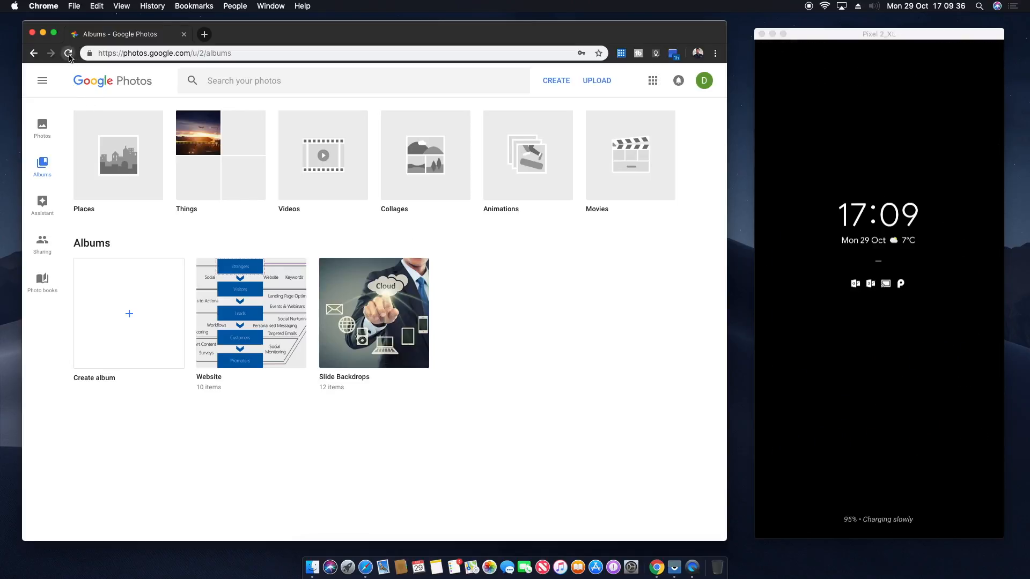
click(68, 53)
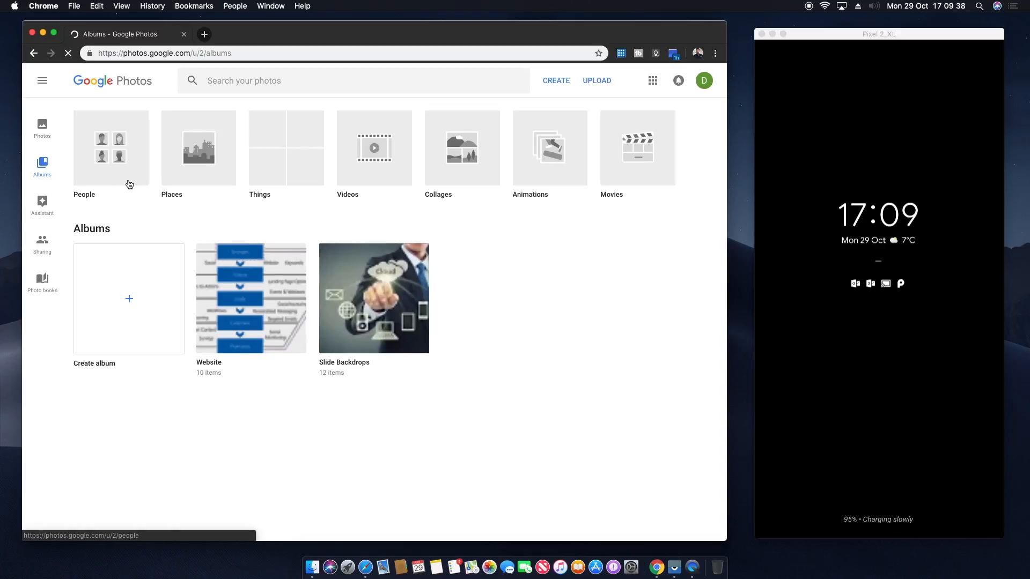